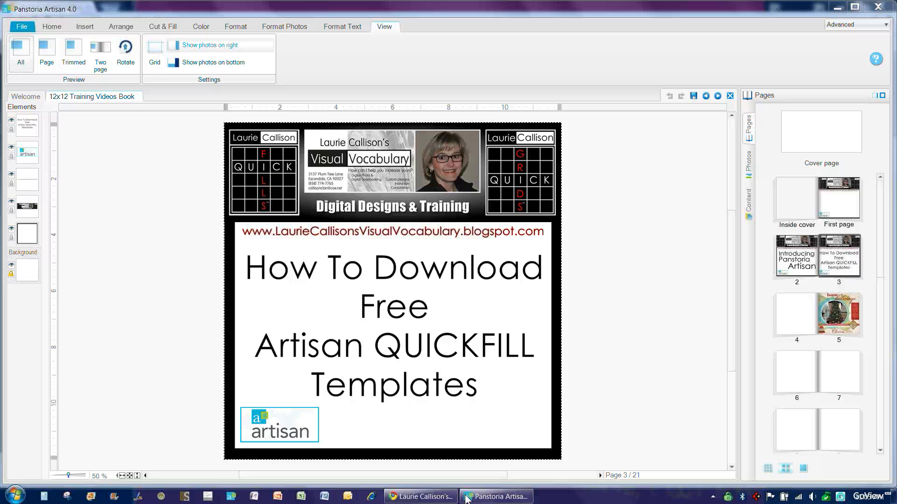
mouse_move(467, 496)
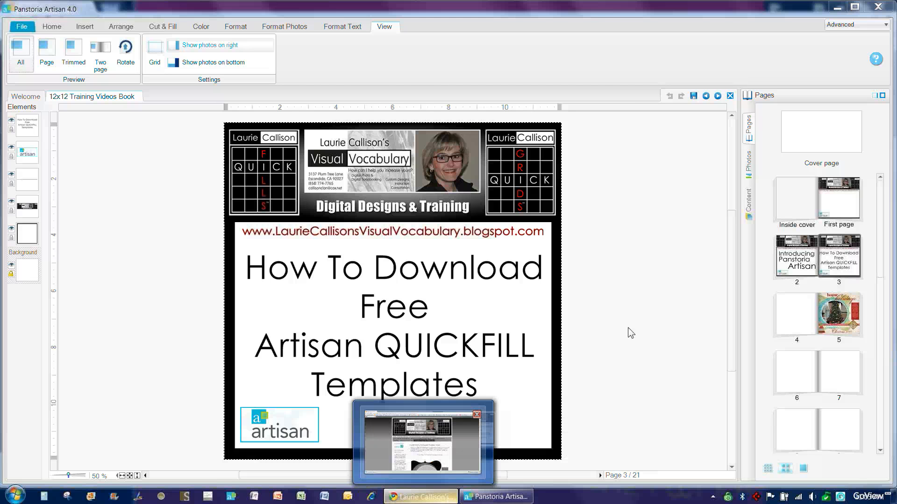
- Bring the Chrome blog page forward and scroll through the Freebie 1–3 template previews
click(421, 495)
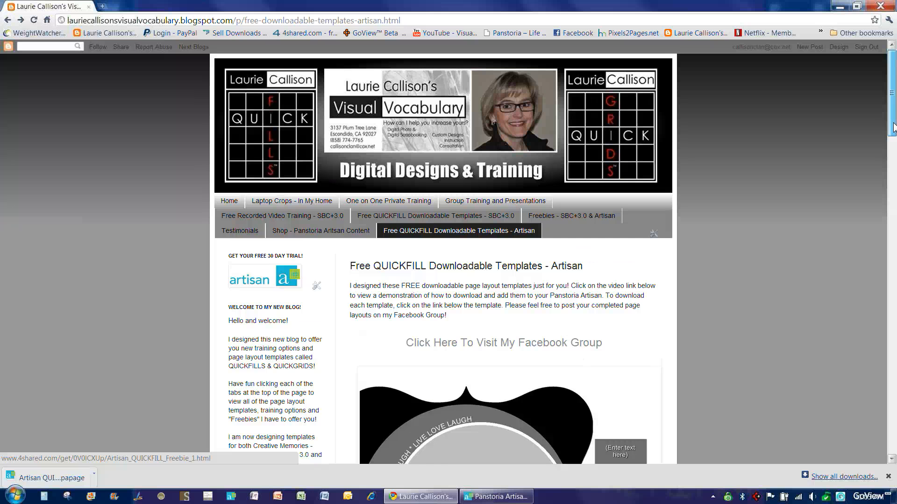
scroll(down, 3)
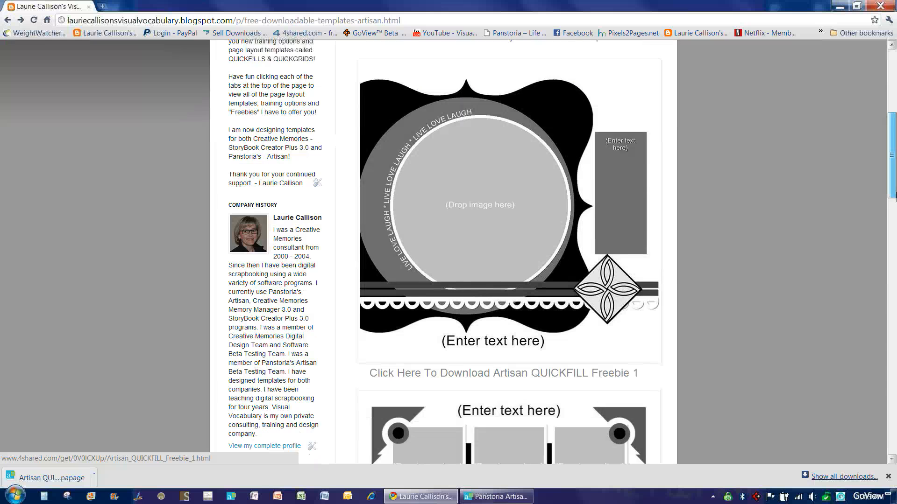
scroll(down, 3)
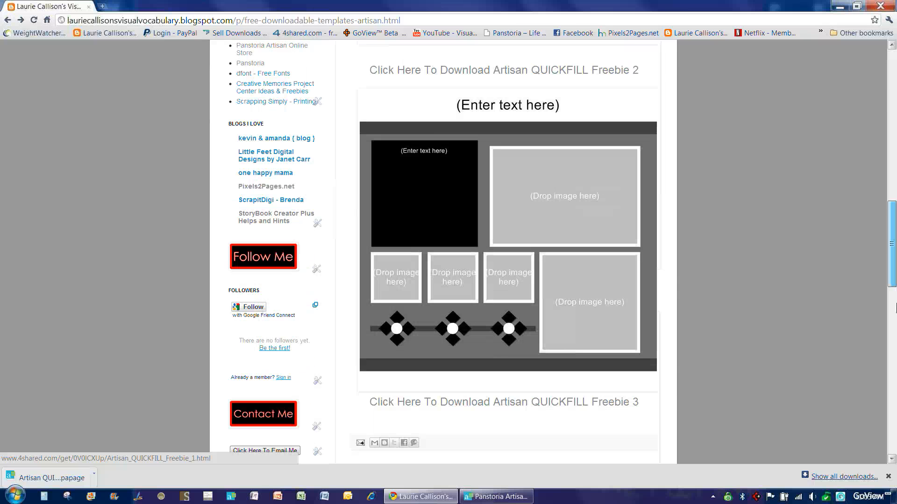
scroll(down, 3)
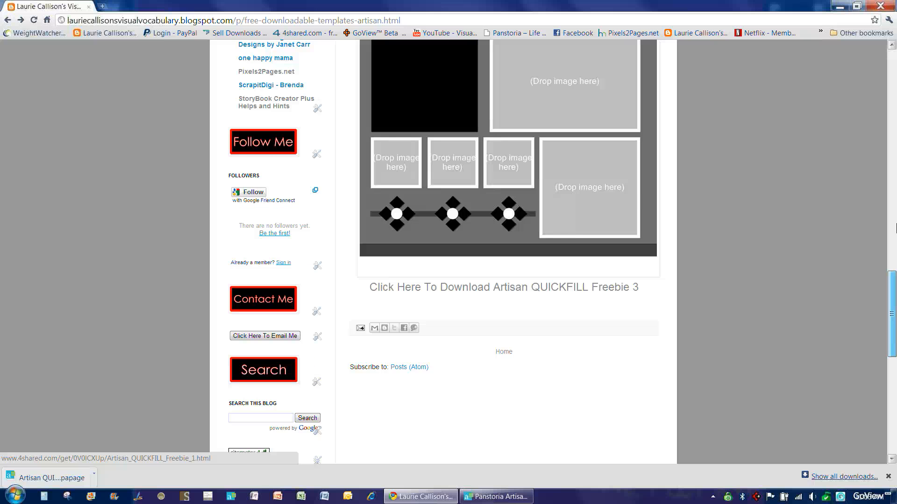
scroll(up, 3)
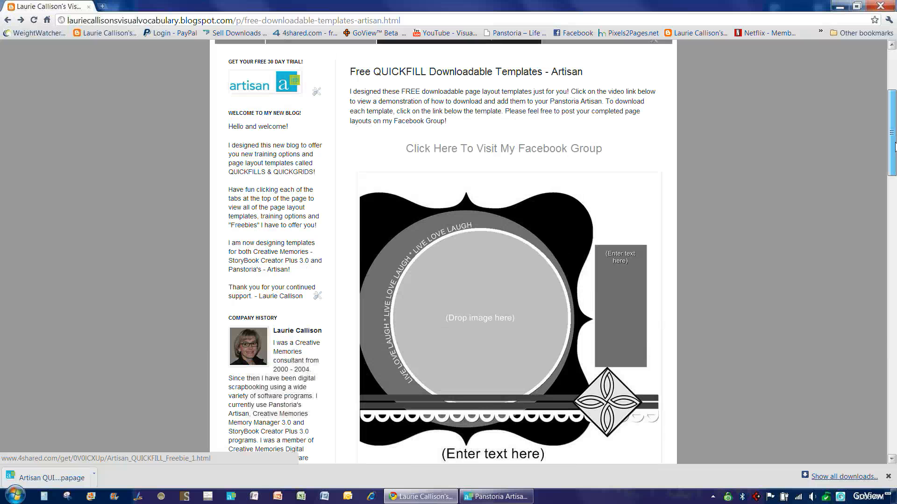
scroll(down, 3)
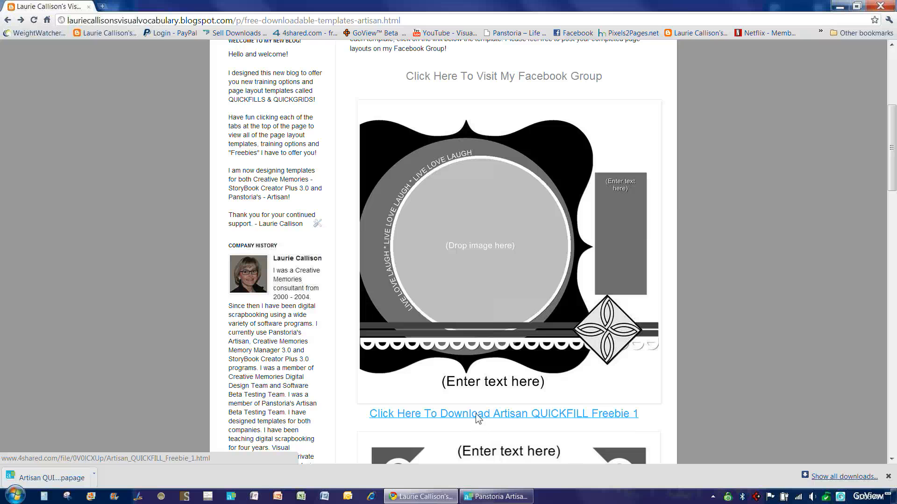
- Follow the Freebie 1 link to 4shared and download the file after the countdown
click(477, 414)
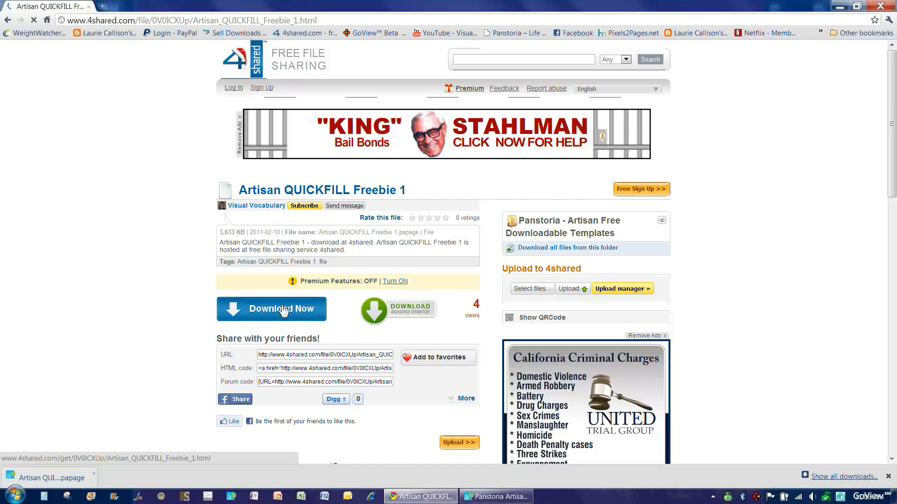
click(281, 309)
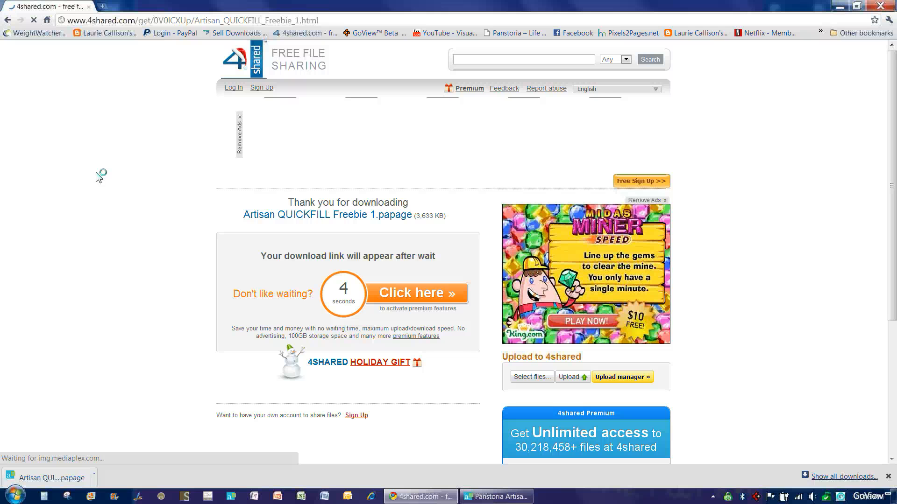
mouse_move(105, 182)
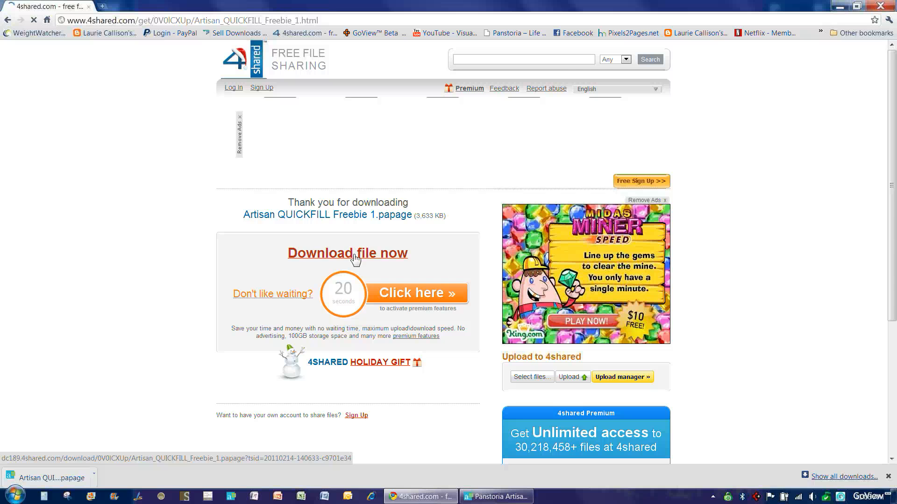
mouse_move(352, 259)
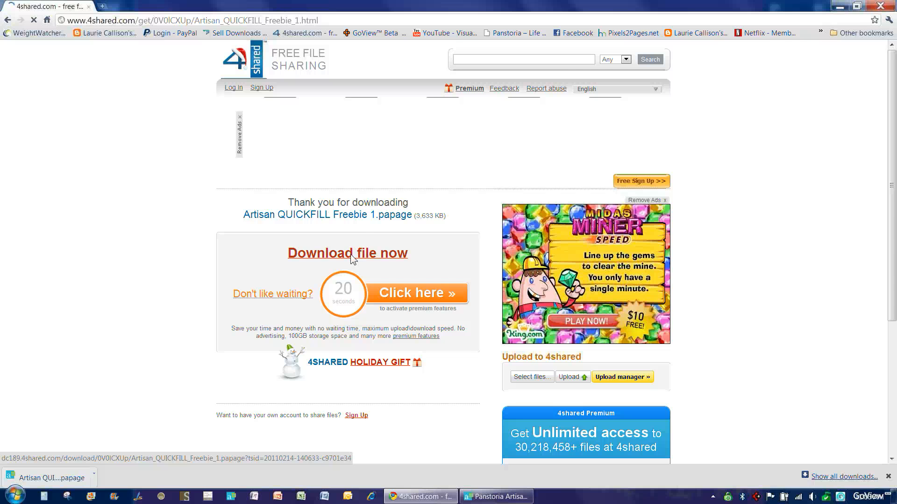
click(347, 253)
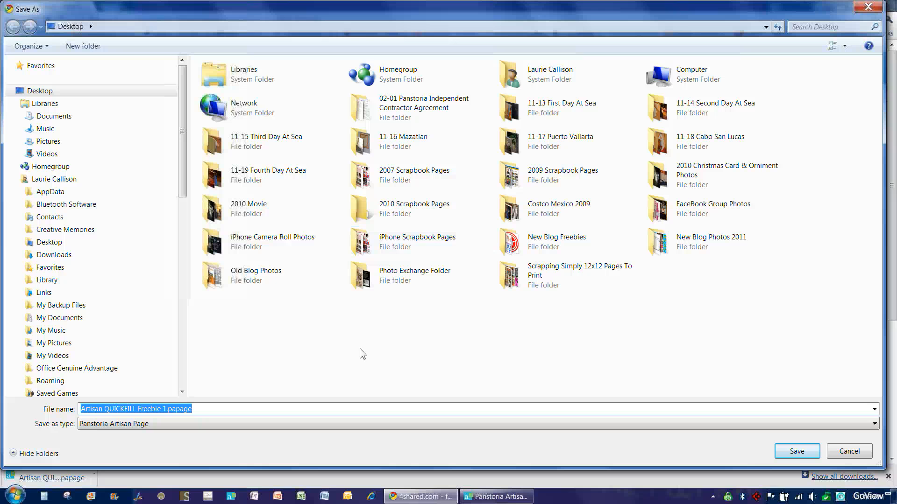
mouse_move(367, 357)
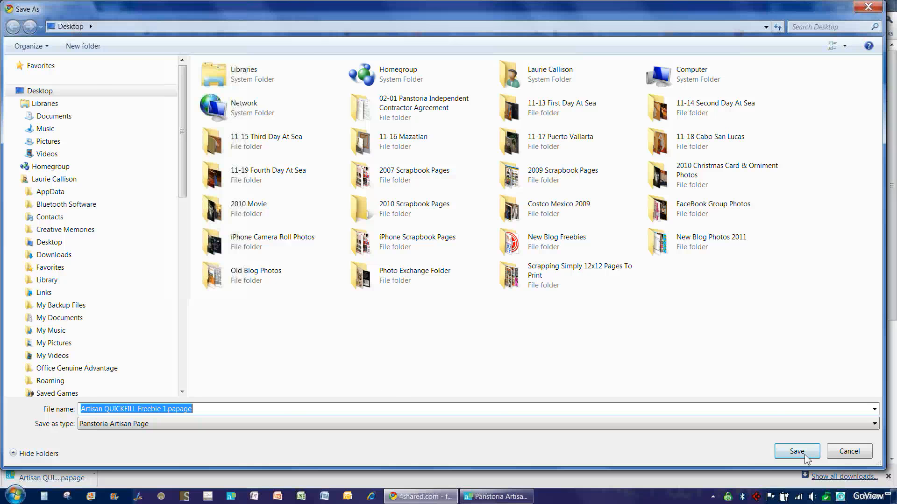
- Save Artisan QUICKFILL Freebie 1.papage to the Desktop under its proposed name
click(797, 451)
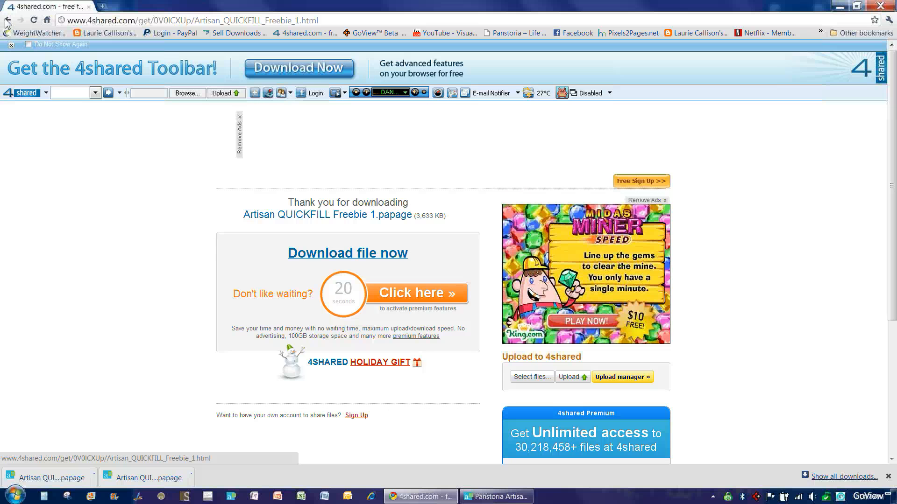
- Go back to the blog templates page, review Freebies 2 and 3, then return to the top
click(9, 22)
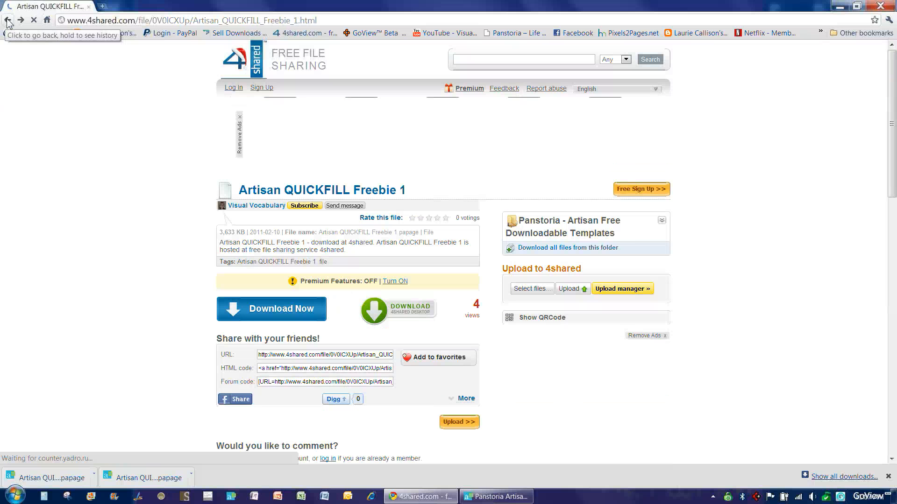
click(9, 32)
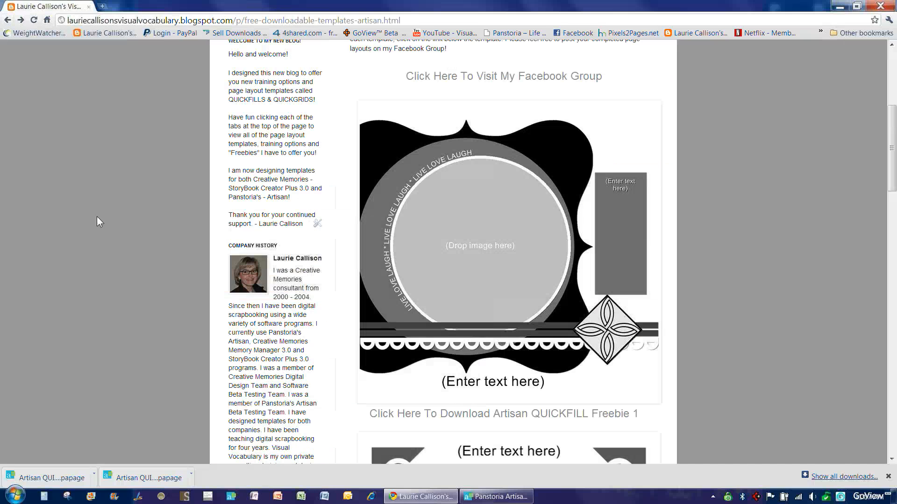
scroll(down, 3)
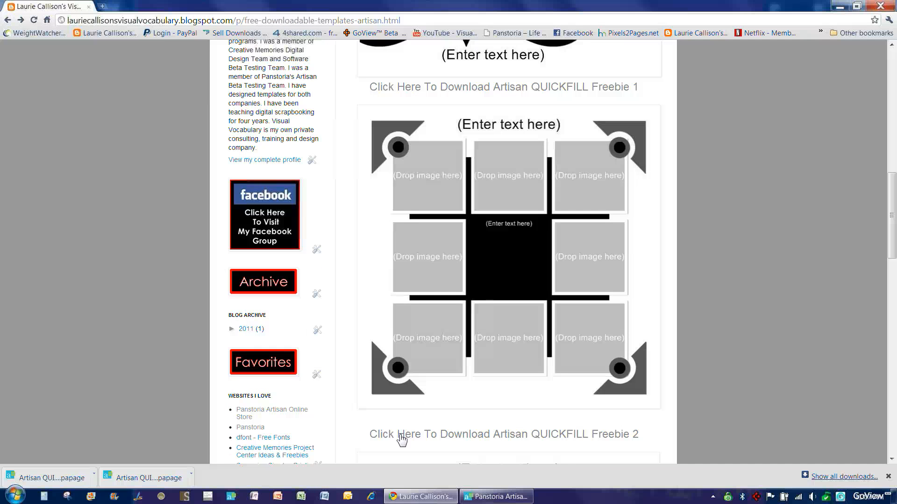
scroll(down, 3)
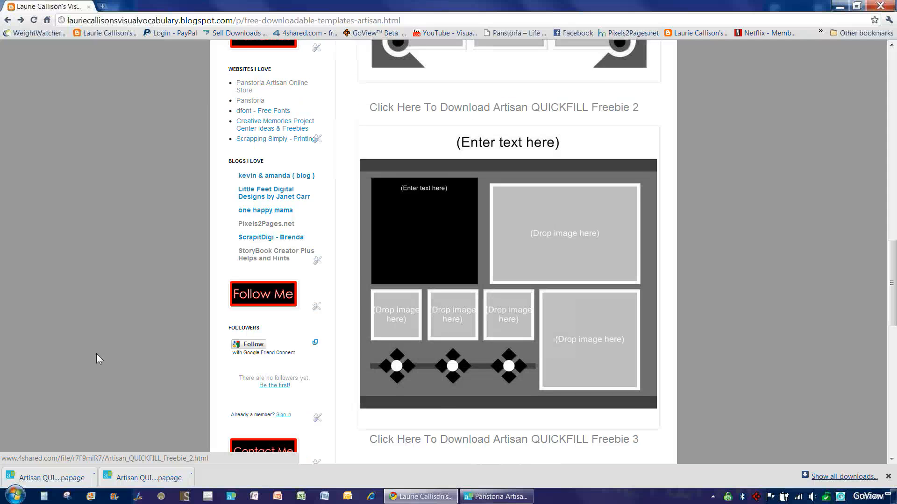
scroll(down, 3)
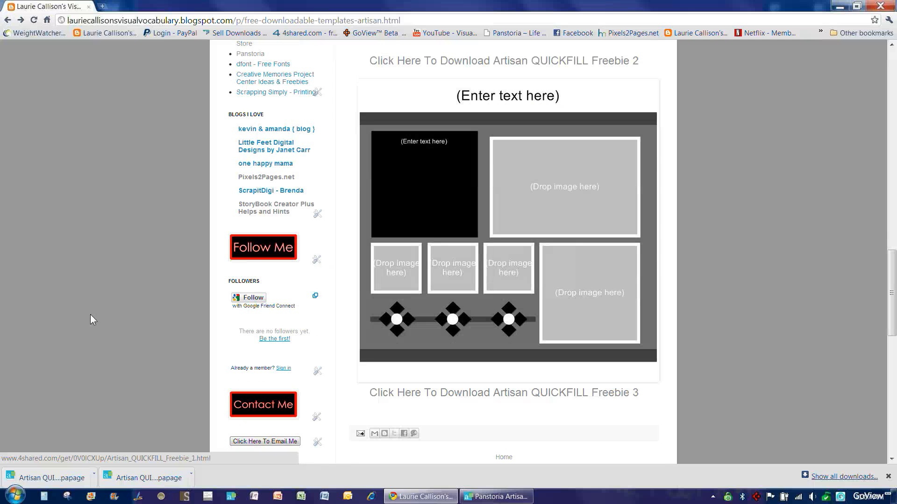
scroll(up, 3)
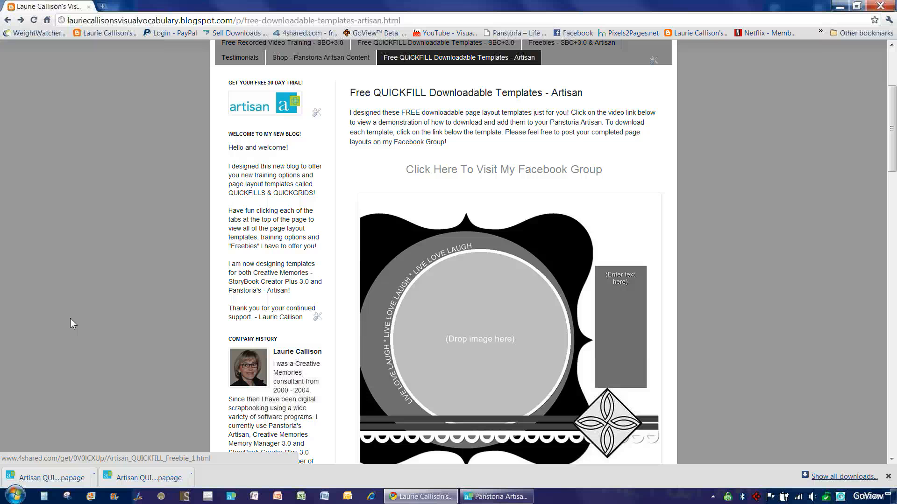
mouse_move(336, 498)
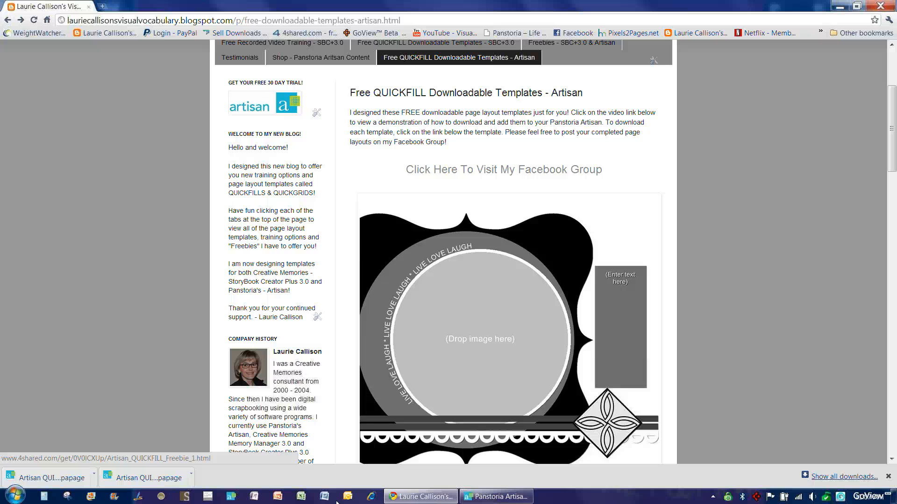
- In the Artisan project, choose Home > Add page > From My Computer
click(495, 496)
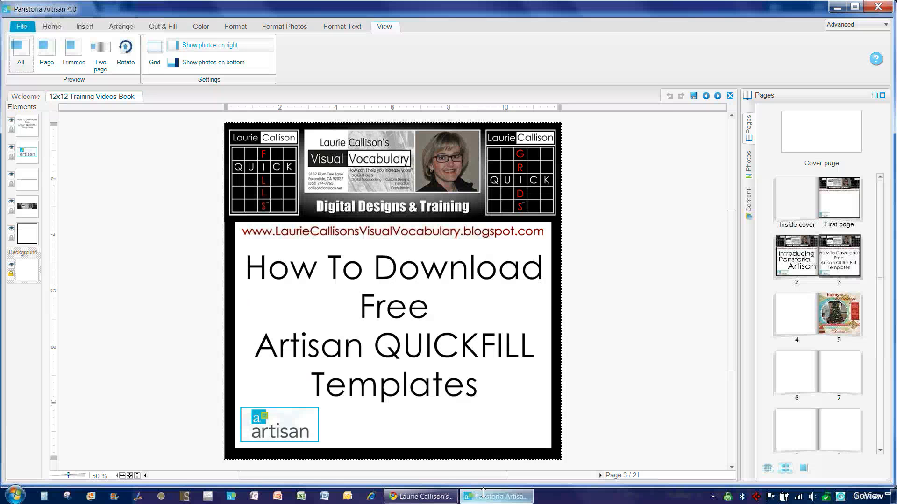
mouse_move(648, 261)
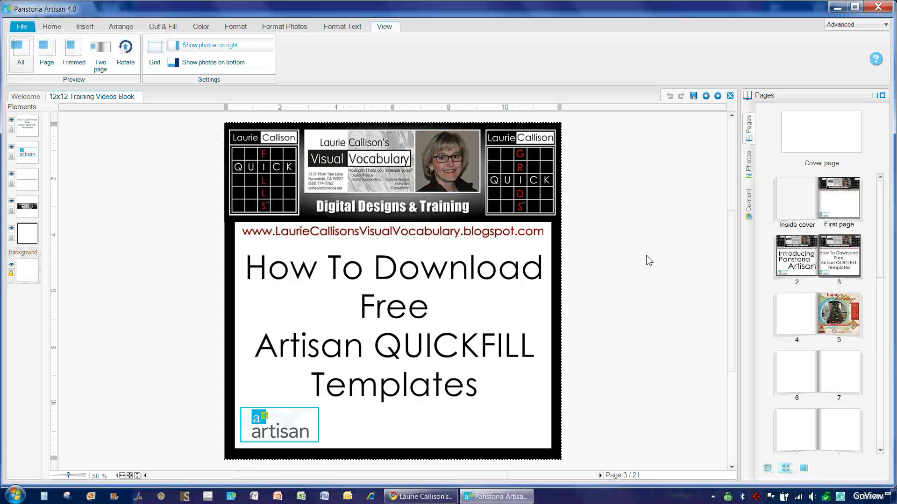
mouse_move(648, 263)
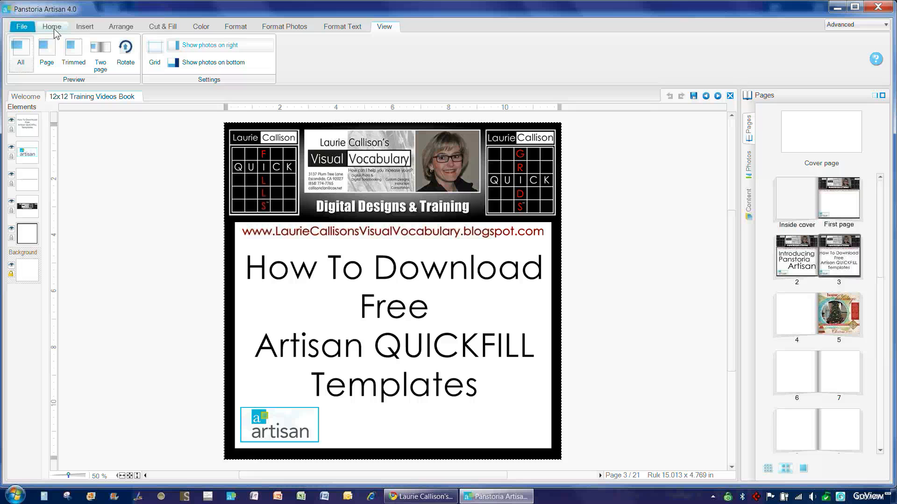
click(51, 27)
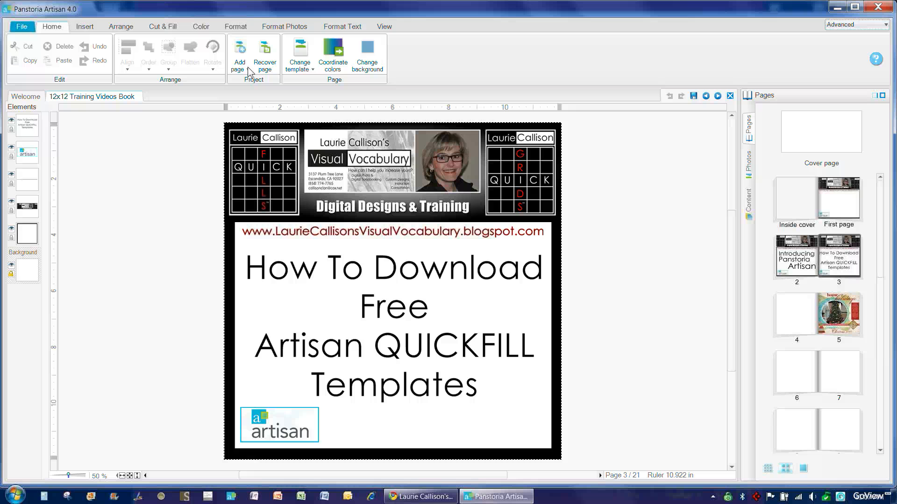
click(239, 56)
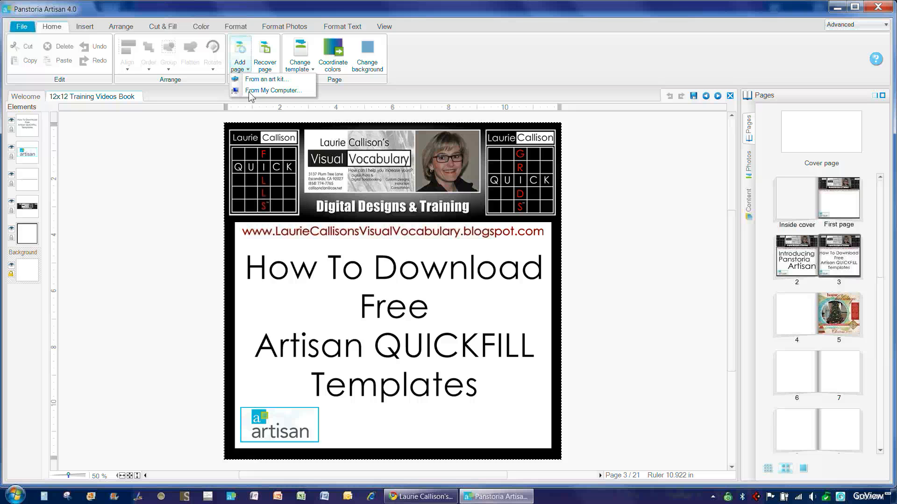
mouse_move(250, 94)
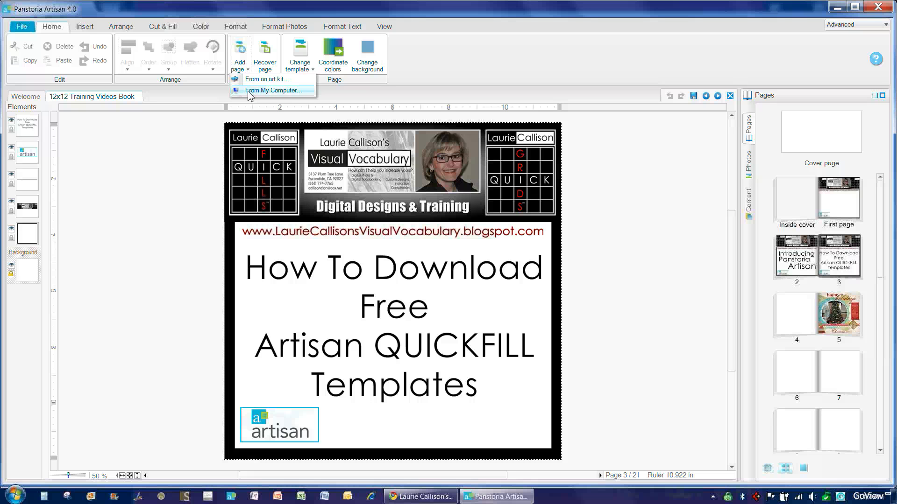
click(272, 91)
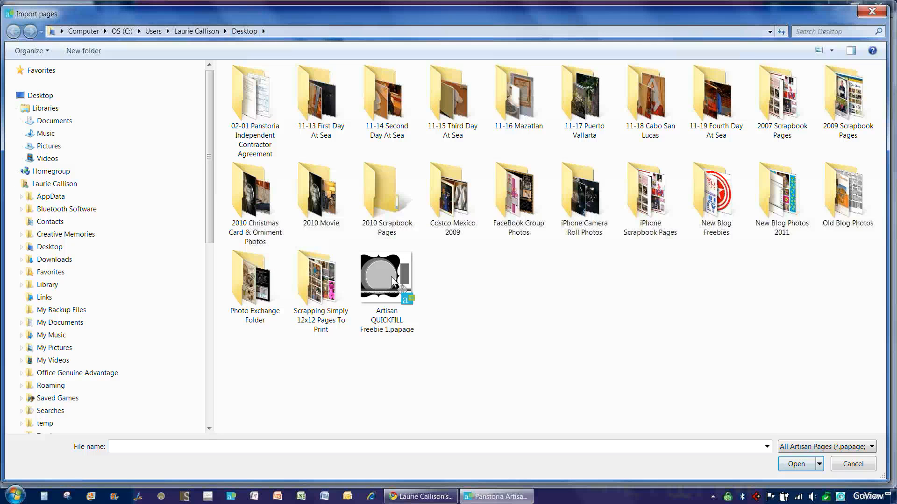
- Import Artisan QUICKFILL Freebie 1.papage from the Desktop as page 4
click(387, 278)
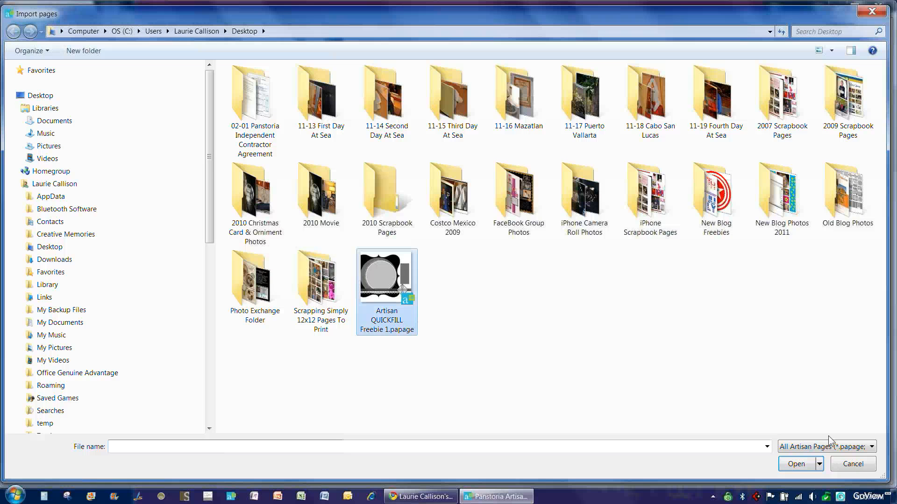
click(796, 464)
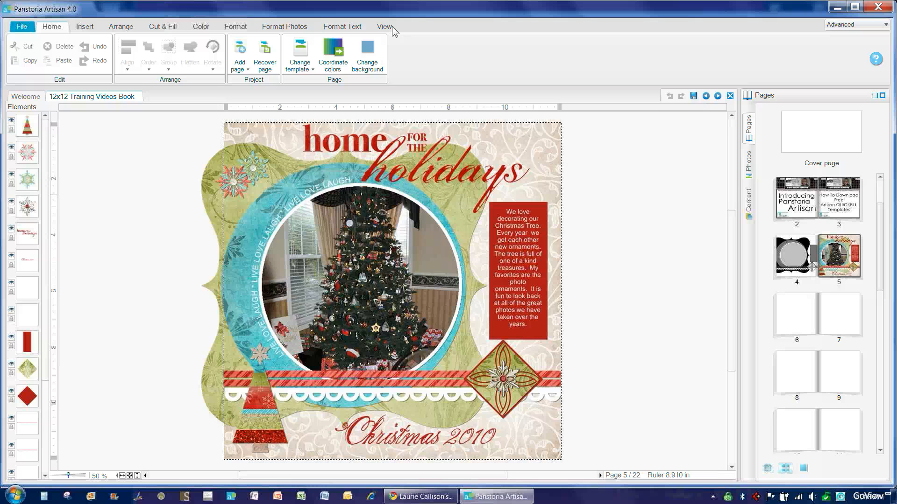
- Show Freebie 1 and the holiday layout in Two page view with Content listed, then return to Chrome
click(385, 26)
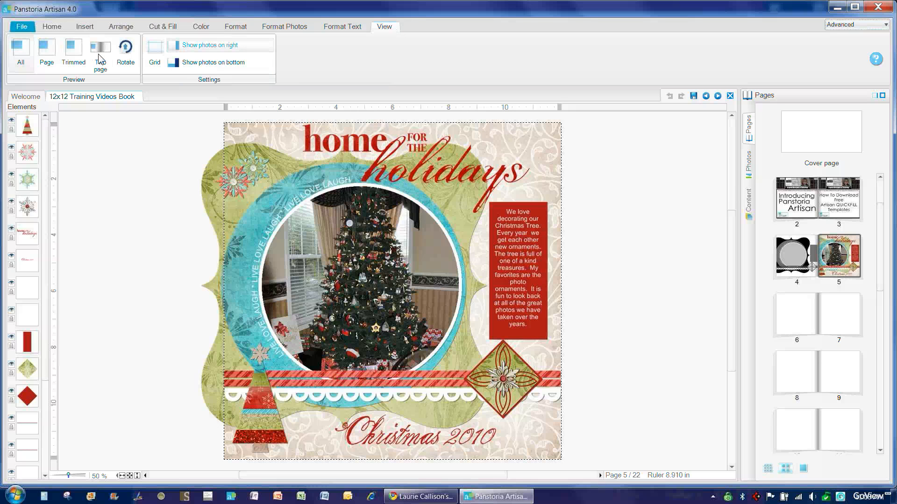
click(100, 51)
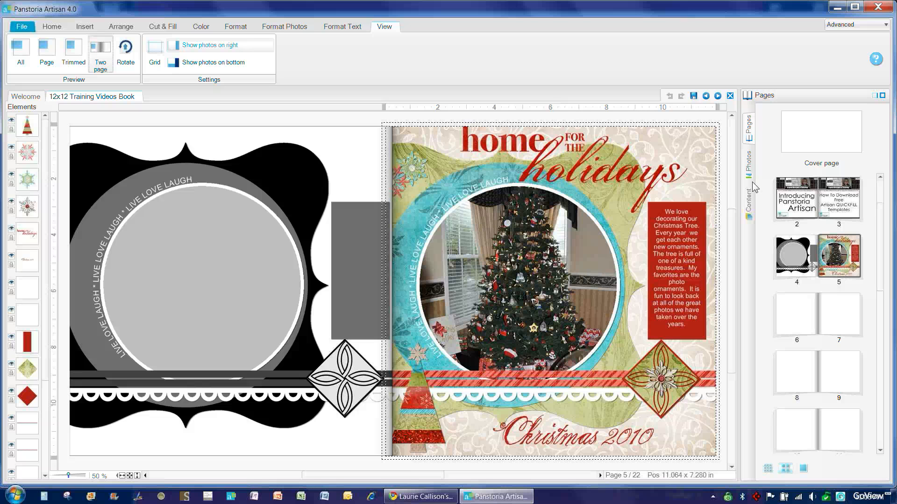
click(748, 200)
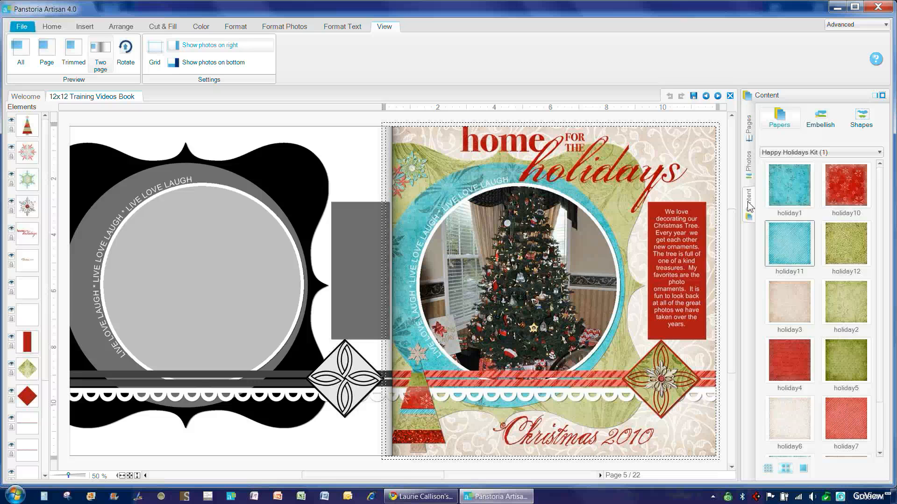
mouse_move(776, 161)
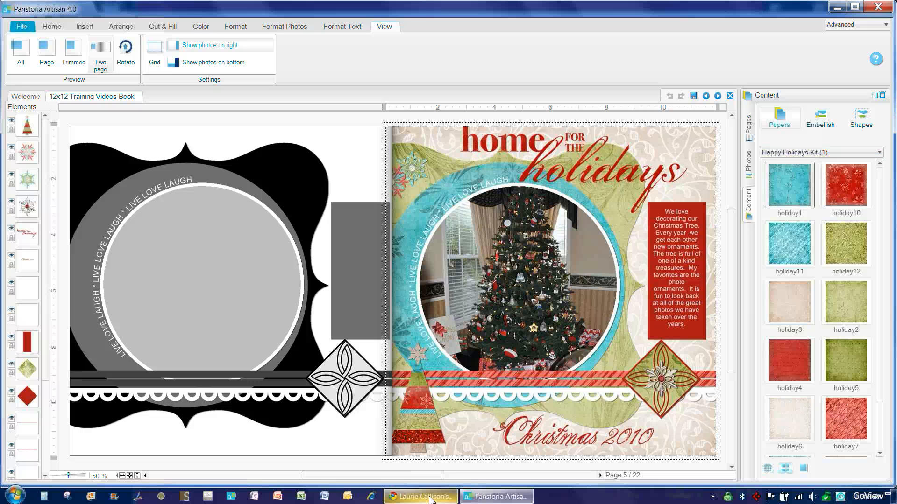
click(419, 495)
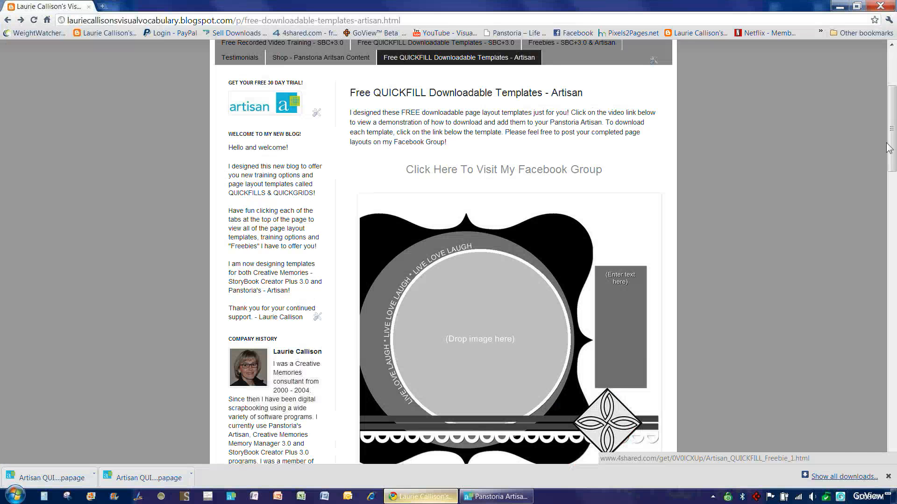
scroll(down, 3)
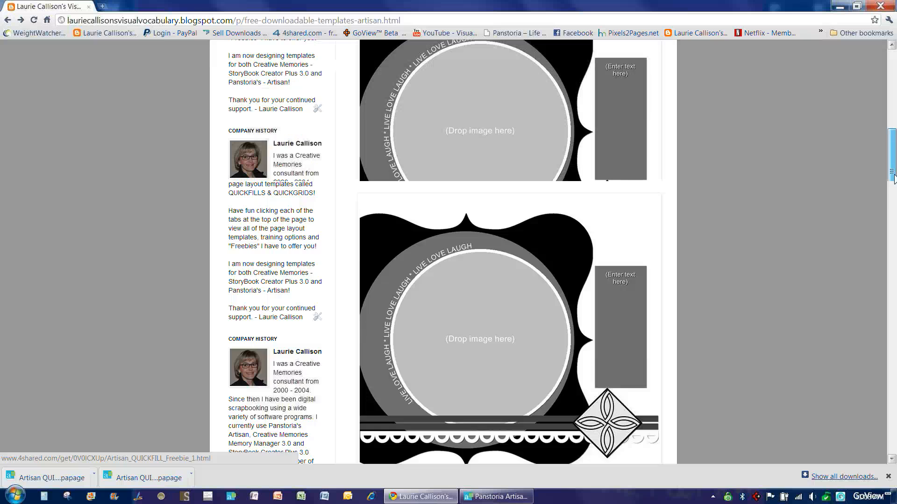
scroll(down, 3)
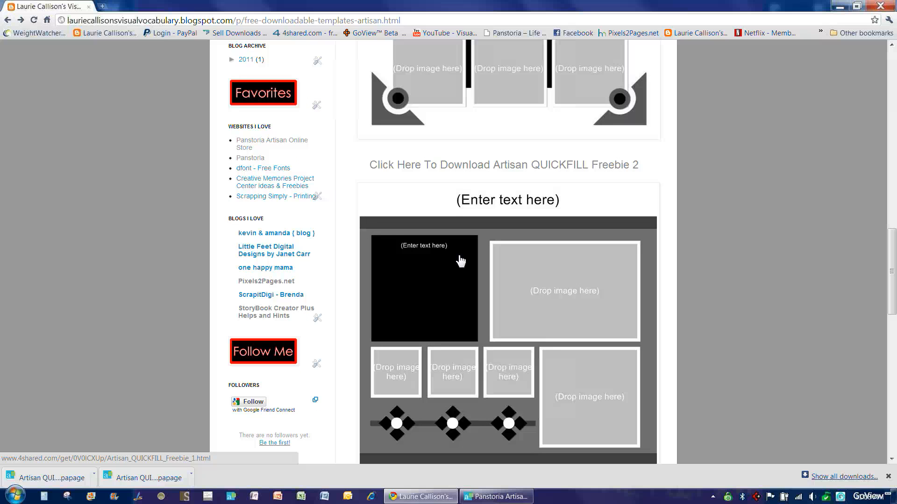
mouse_move(258, 126)
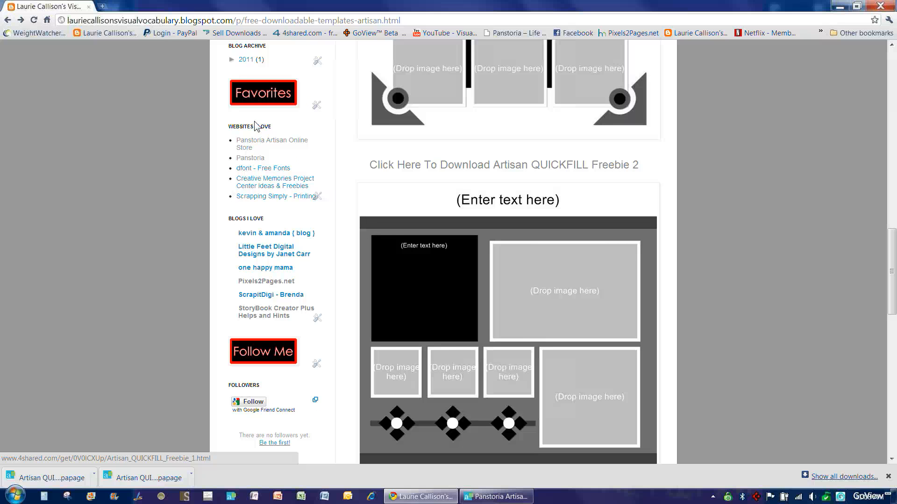
mouse_move(256, 144)
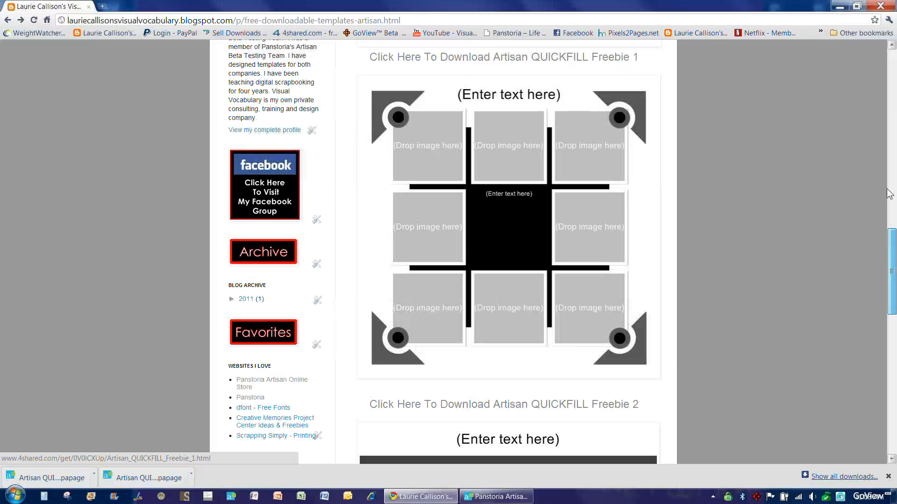
scroll(up, 3)
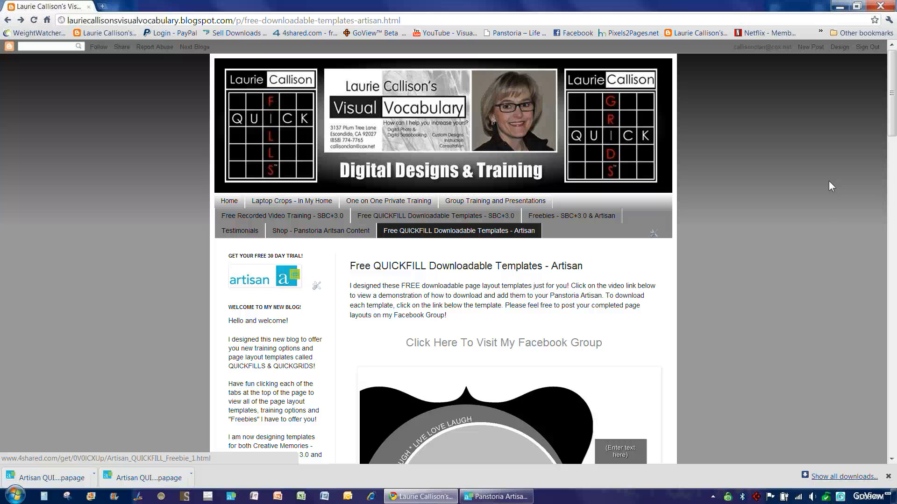
mouse_move(812, 180)
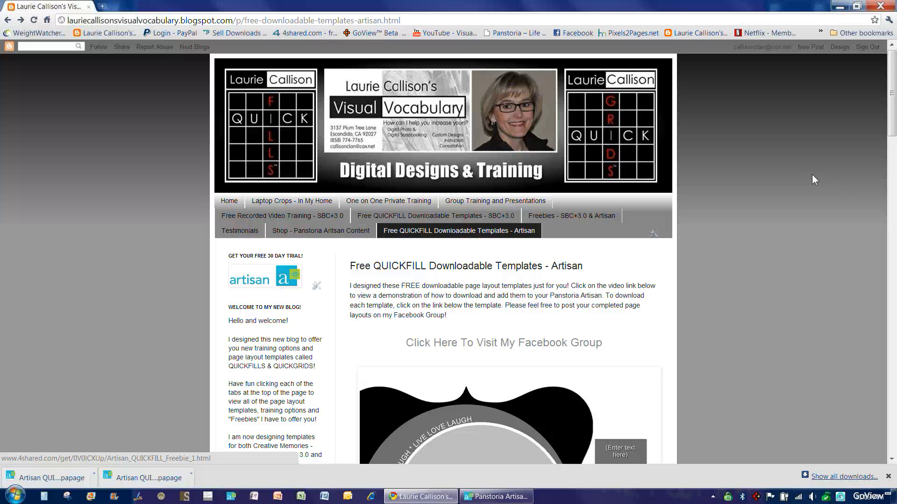
mouse_move(494, 347)
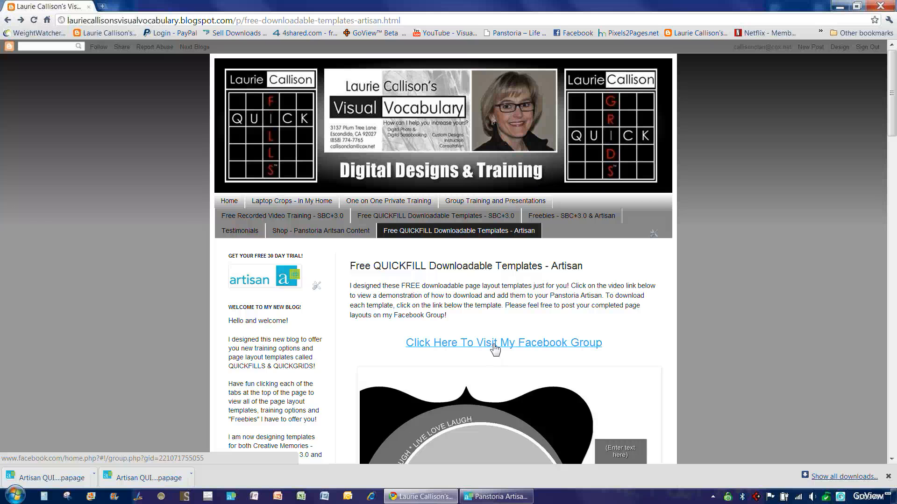
mouse_move(499, 350)
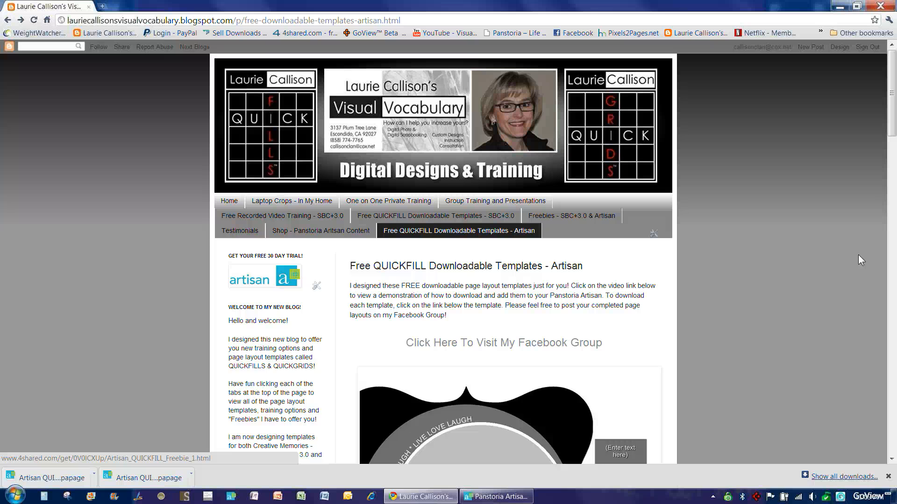
mouse_move(861, 257)
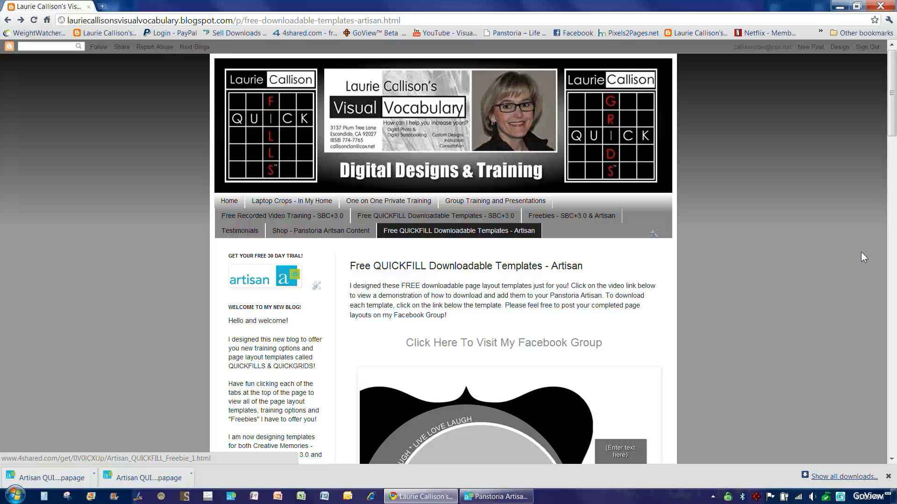
mouse_move(777, 334)
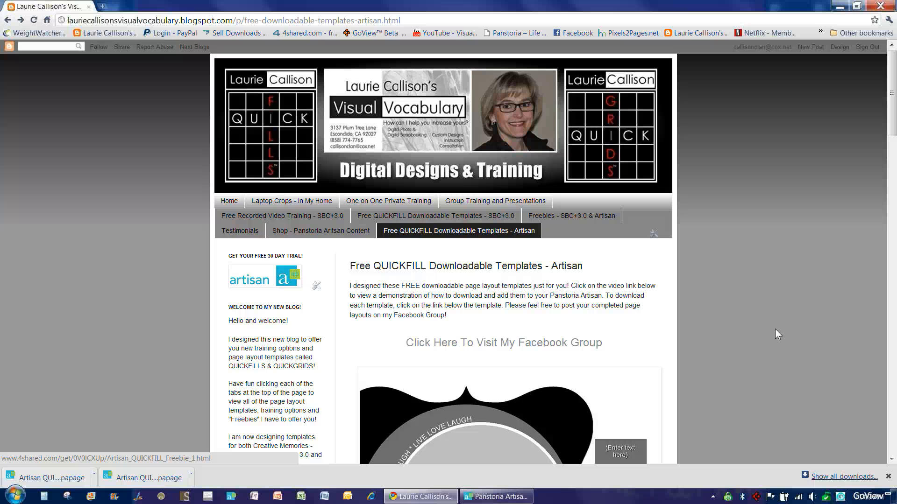